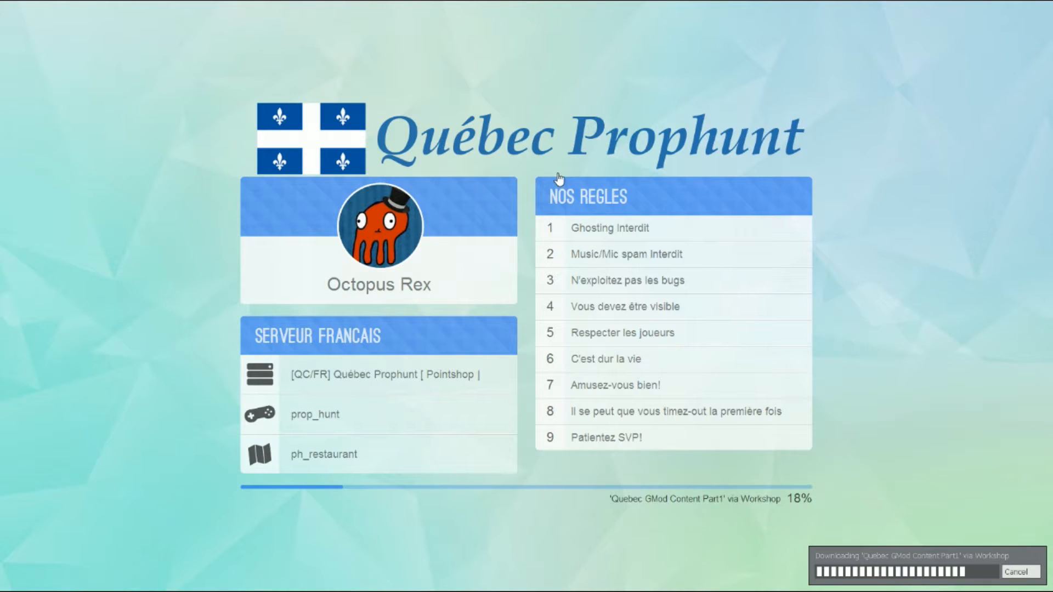
pyautogui.moveTo(787, 179)
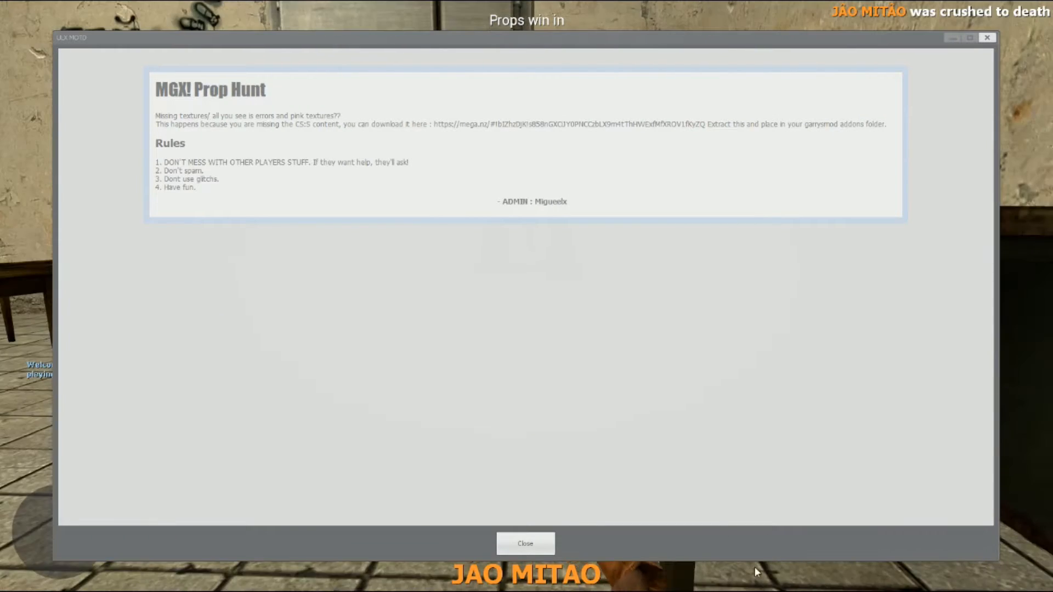
pyautogui.click(526, 543)
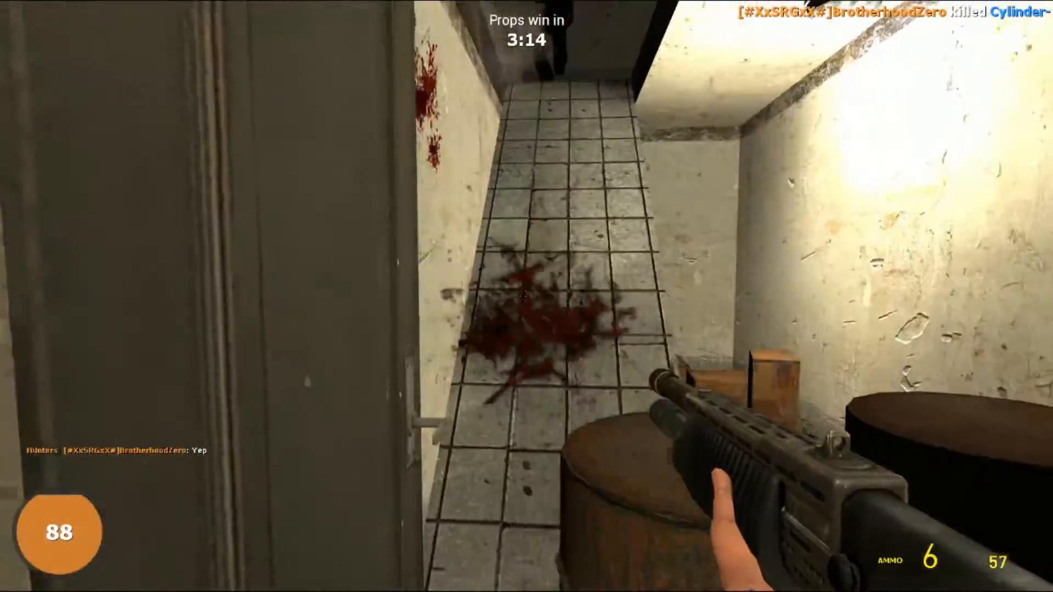
pyautogui.click(527, 297)
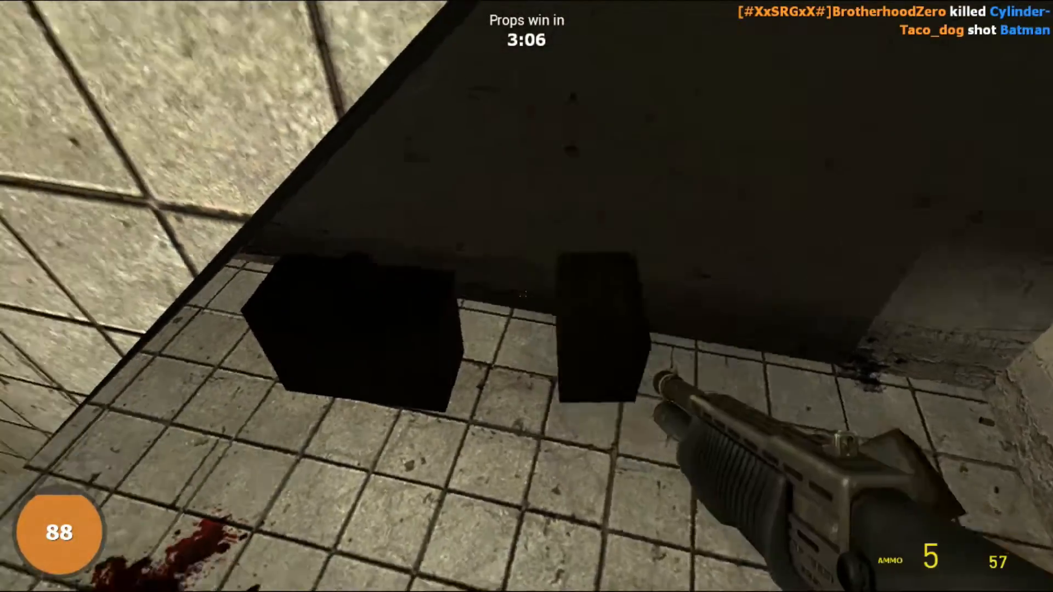
pyautogui.moveTo(527, 296)
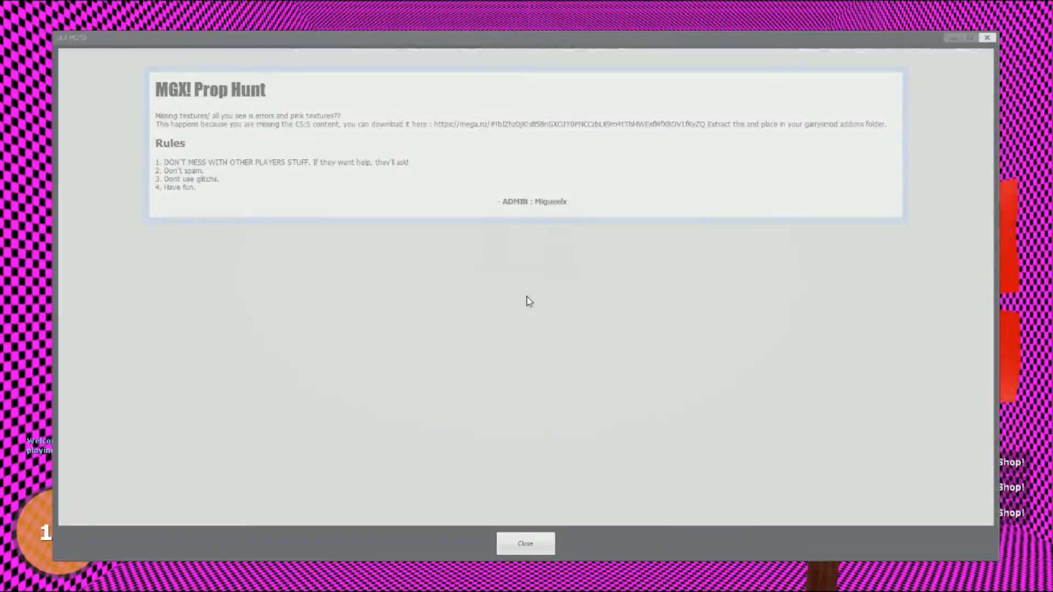
pyautogui.click(525, 543)
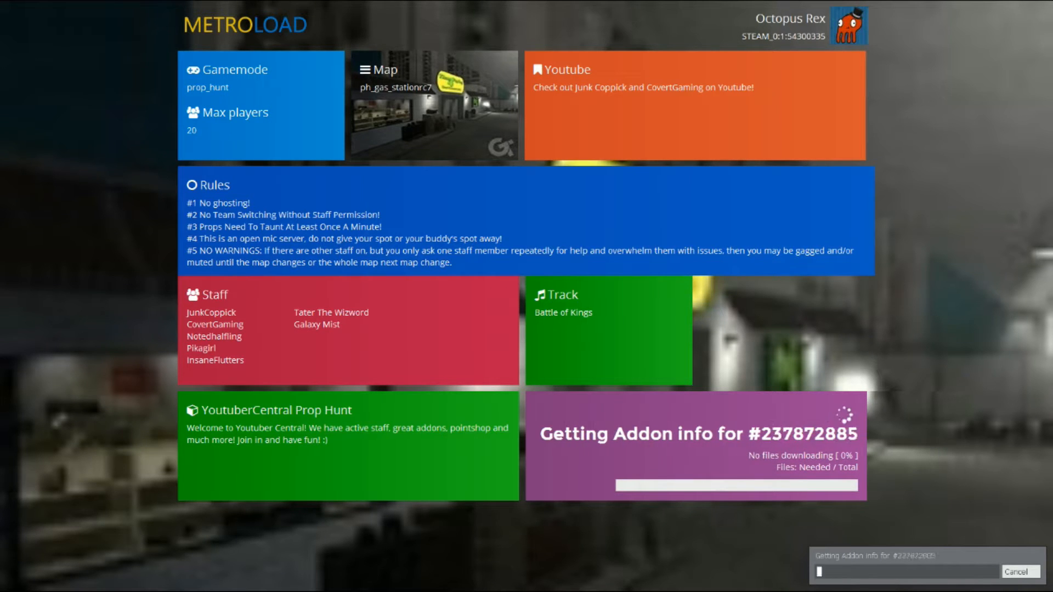
pyautogui.moveTo(965, 477)
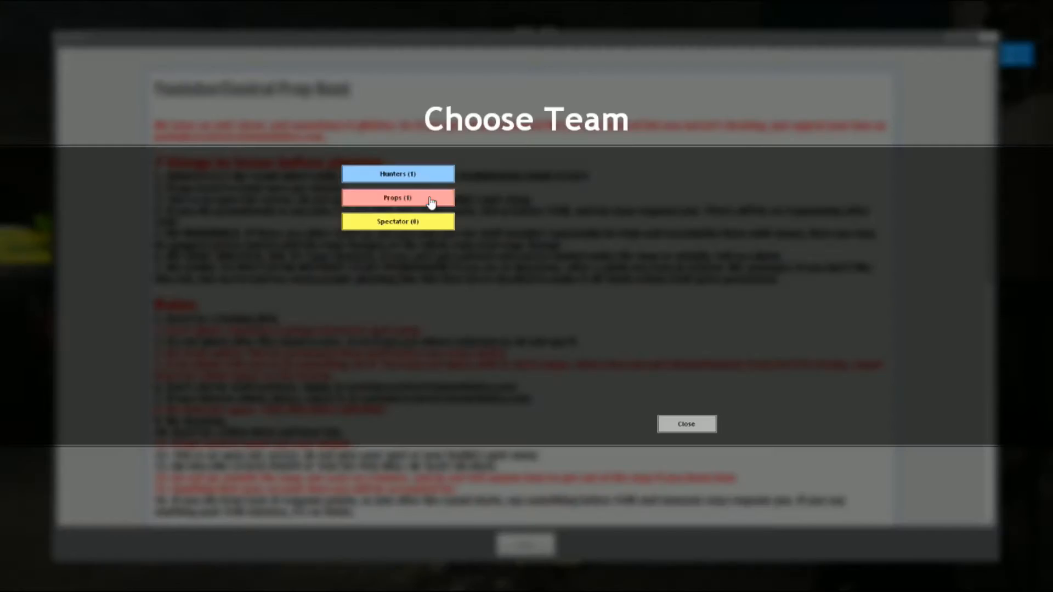
pyautogui.click(397, 197)
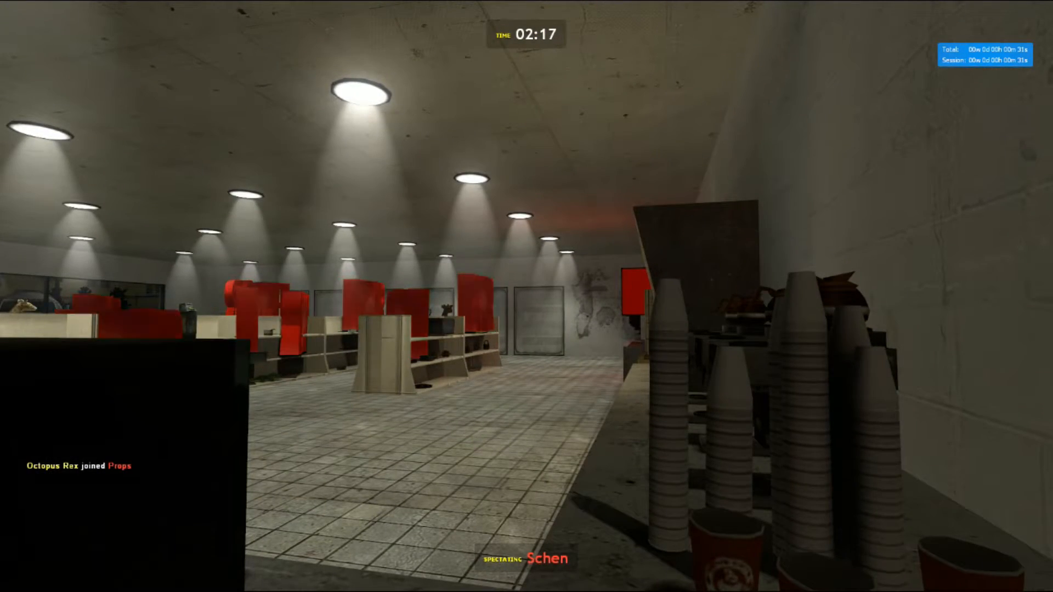
pyautogui.moveTo(526, 296)
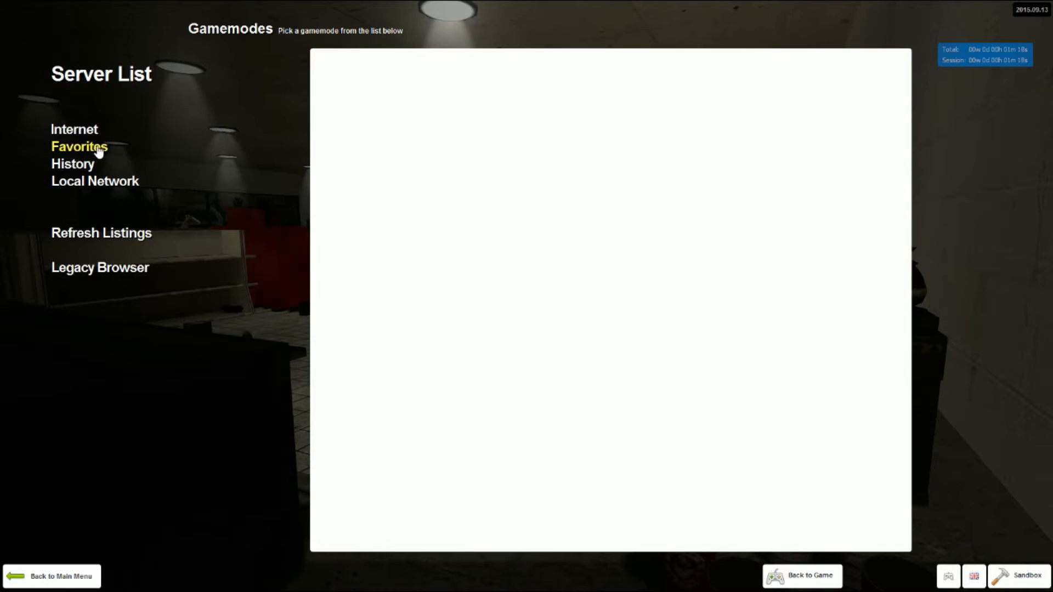
pyautogui.click(802, 575)
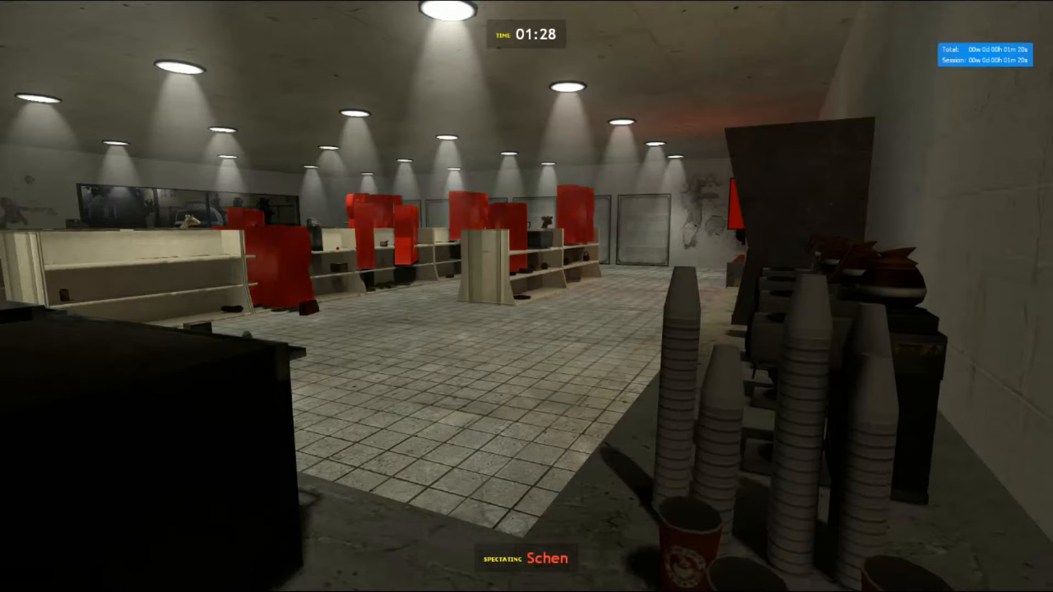
pyautogui.moveTo(526, 296)
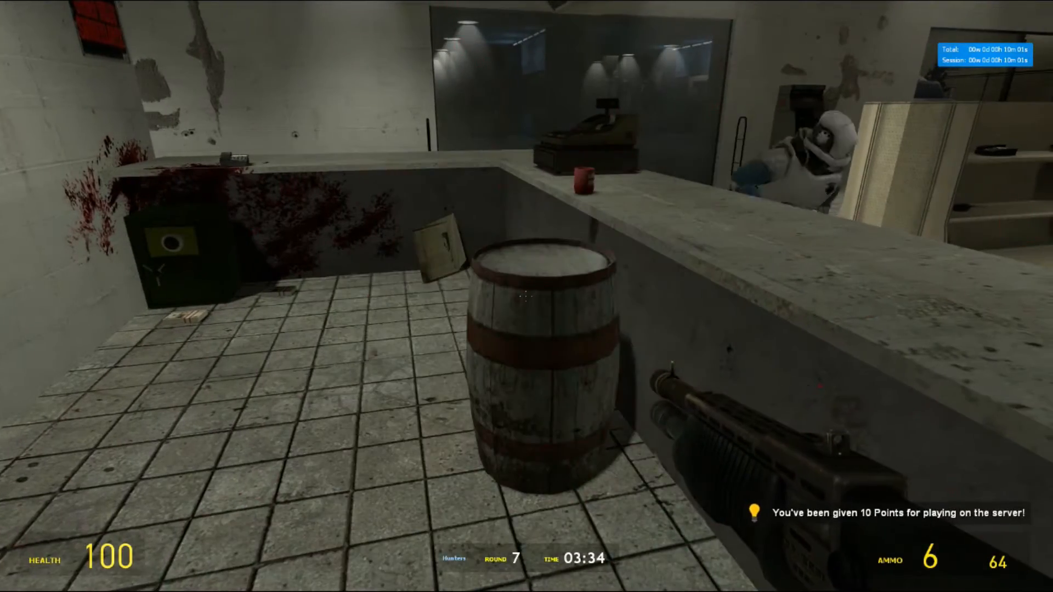
pyautogui.click(527, 296)
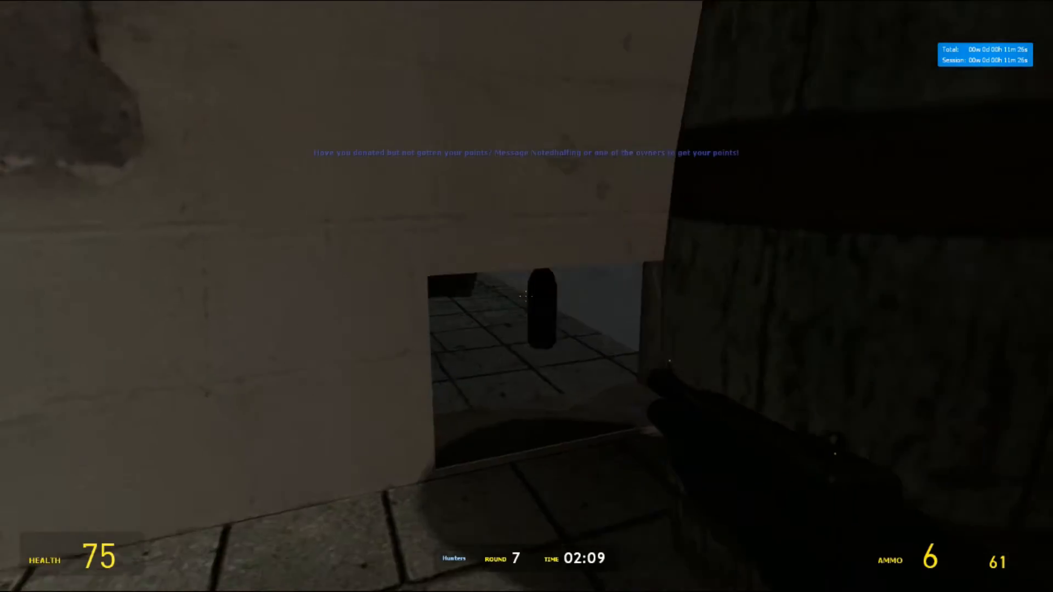
pyautogui.click(527, 297)
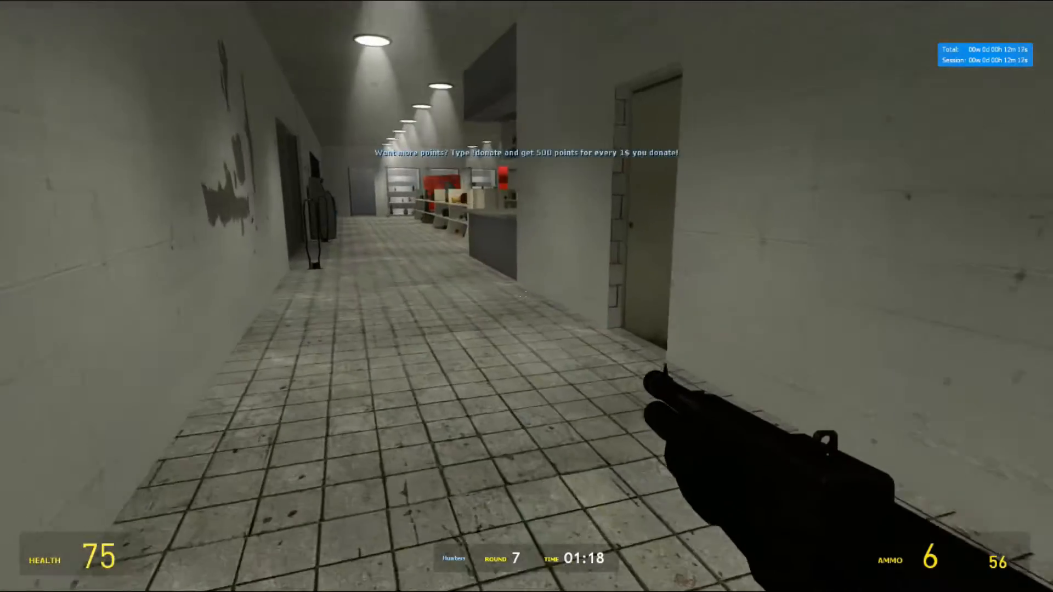
pyautogui.moveTo(526, 297)
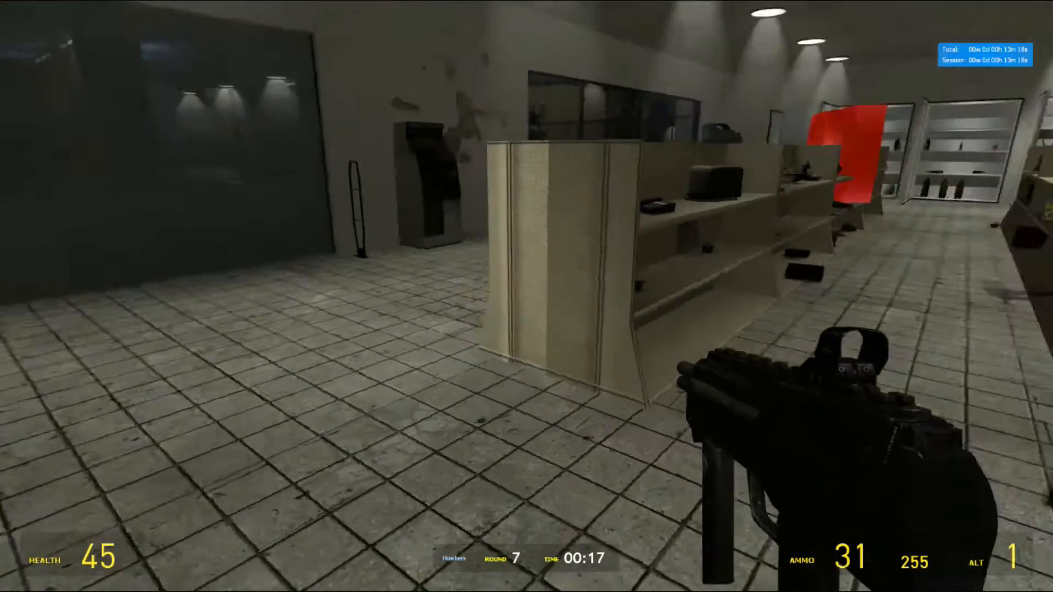
pyautogui.moveTo(527, 296)
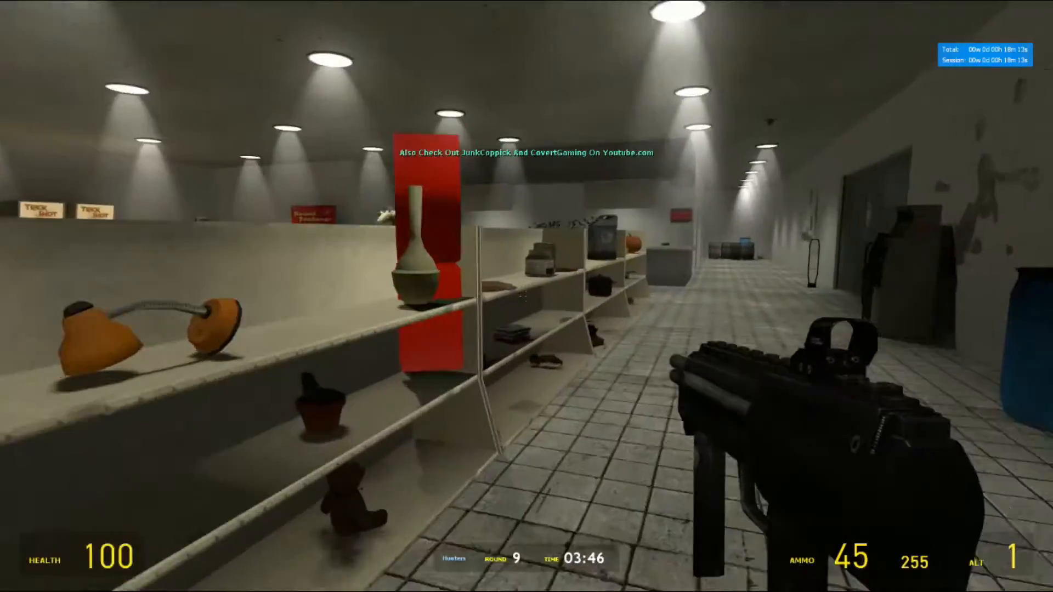
pyautogui.moveTo(526, 296)
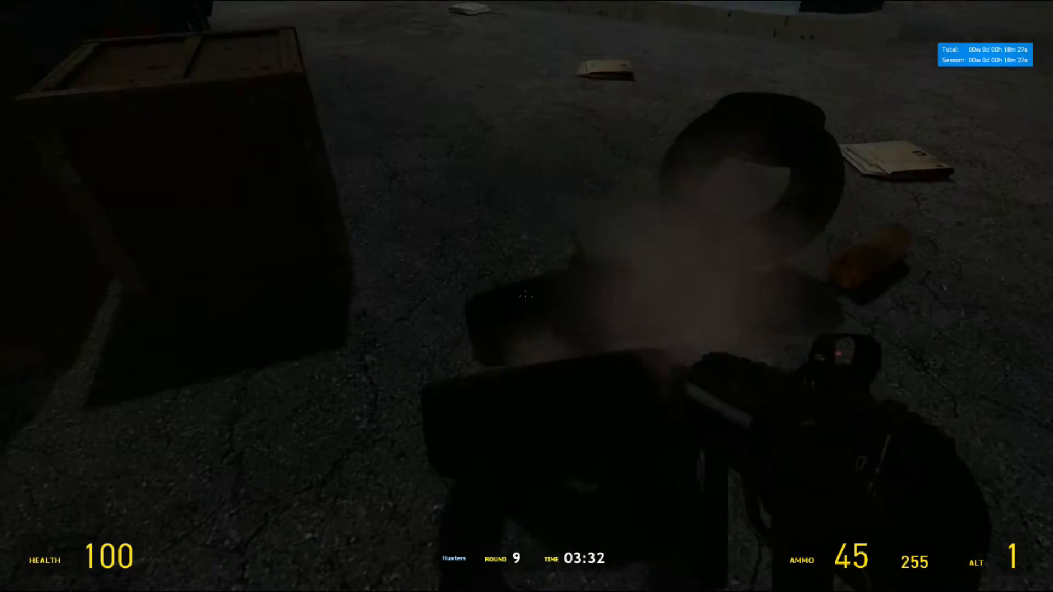
pyautogui.moveTo(526, 297)
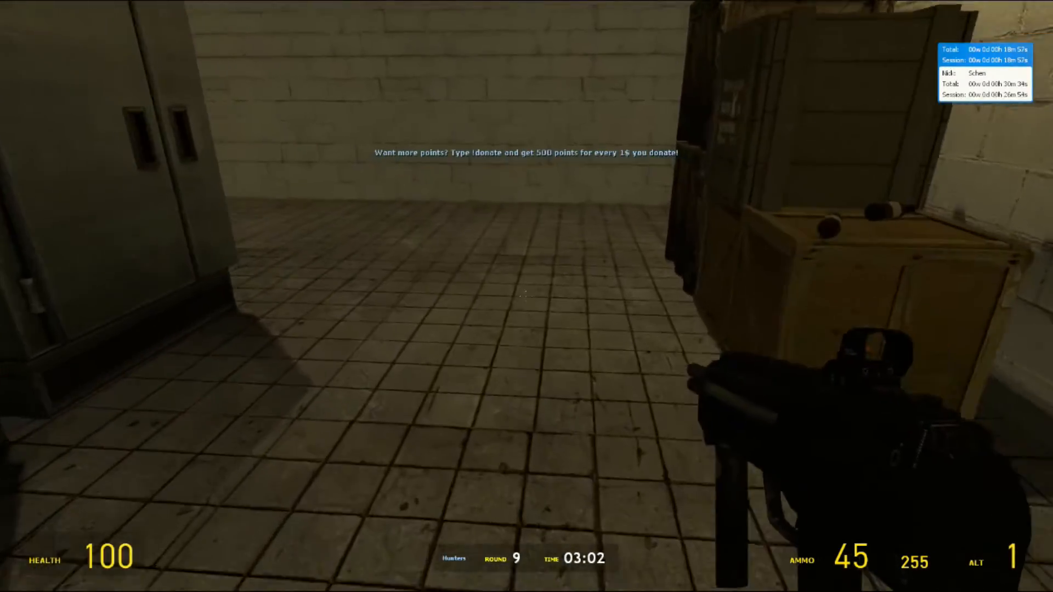
pyautogui.moveTo(526, 296)
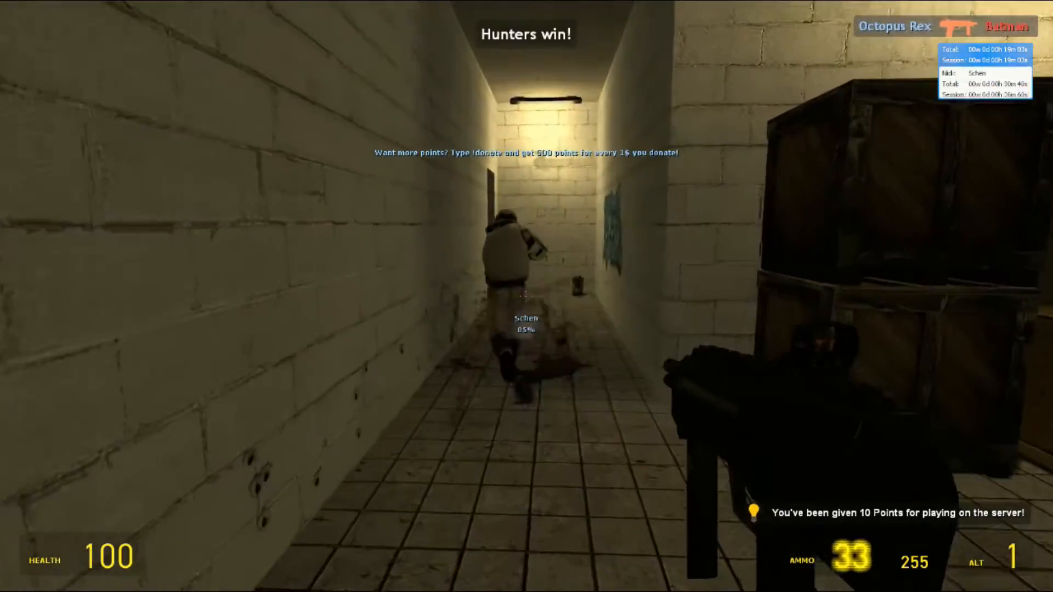
pyautogui.click(527, 296)
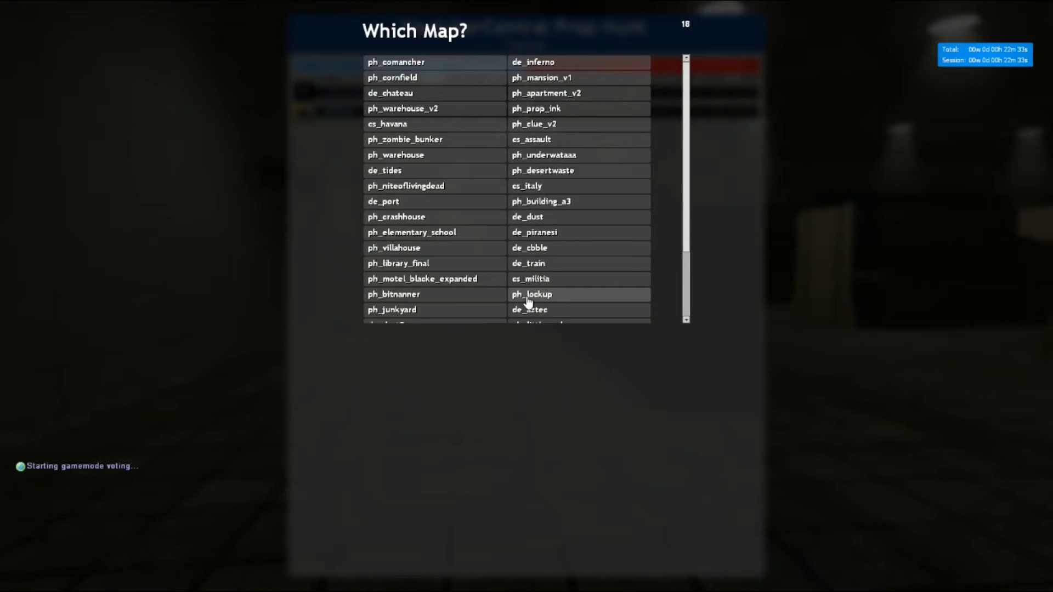
pyautogui.click(531, 295)
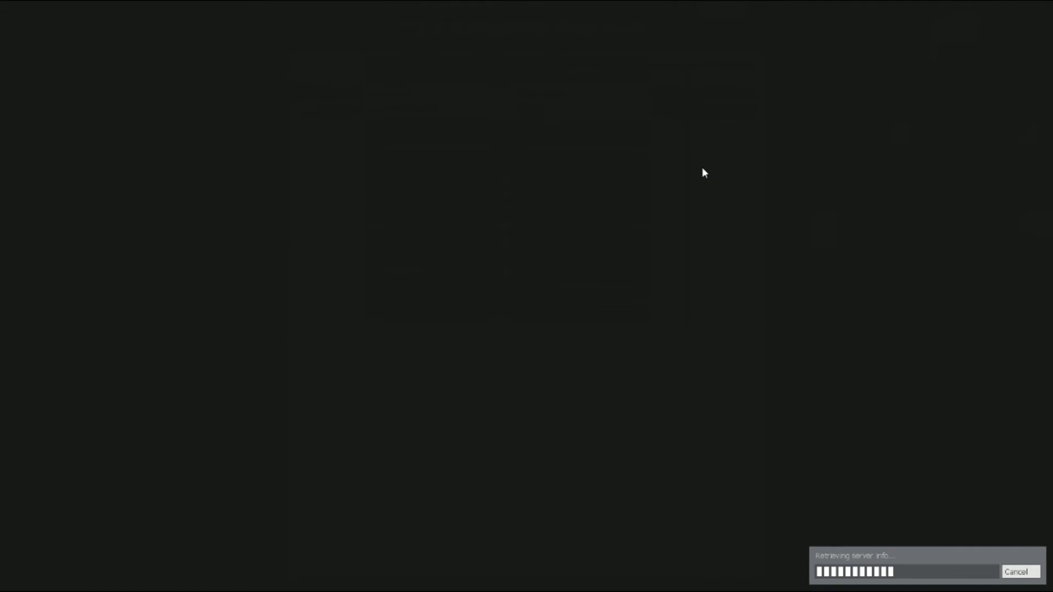